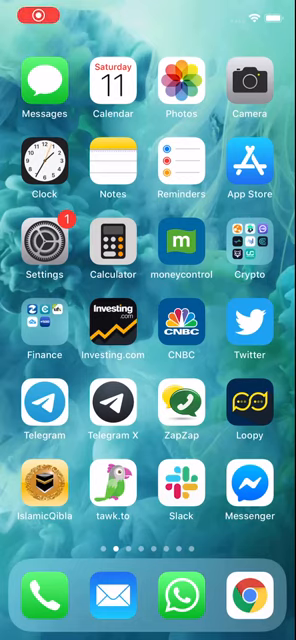
Launch the App Store from the iPhone home screen
{"action": "left_click", "coordinate": [249, 168]}
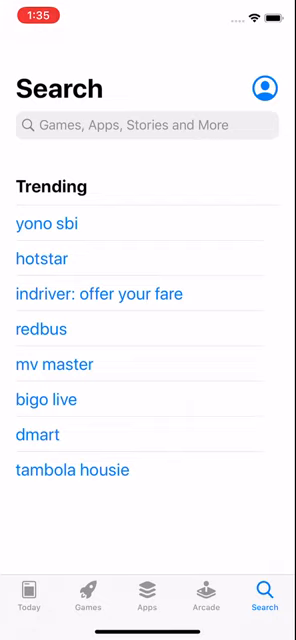
Search the App Store for 'Mt4' and launch MetaTrader 4
{"action": "left_click", "coordinate": [148, 124]}
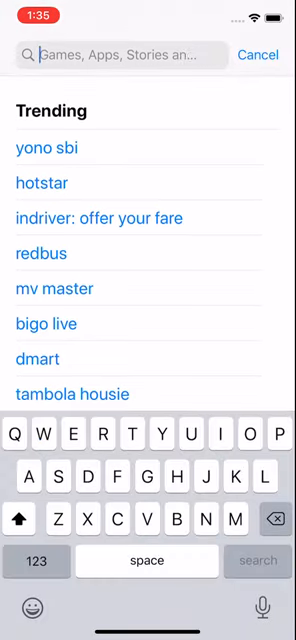
{"action": "type", "text": "Mt4"}
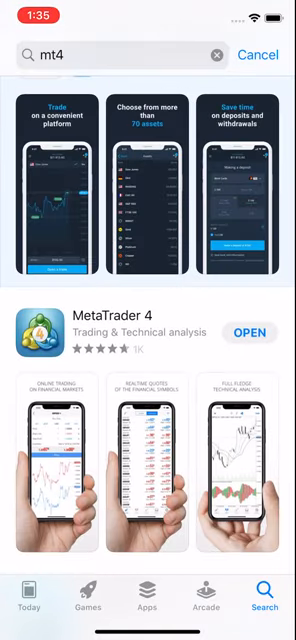
{"action": "left_click", "coordinate": [256, 332]}
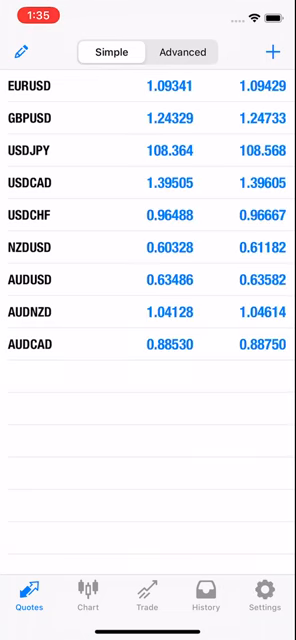
Start a new account from MetaTrader 4 Settings to reach the Servers list
{"action": "left_click", "coordinate": [258, 598]}
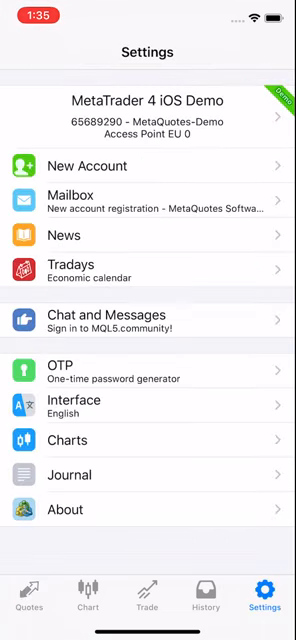
{"action": "left_click", "coordinate": [148, 166]}
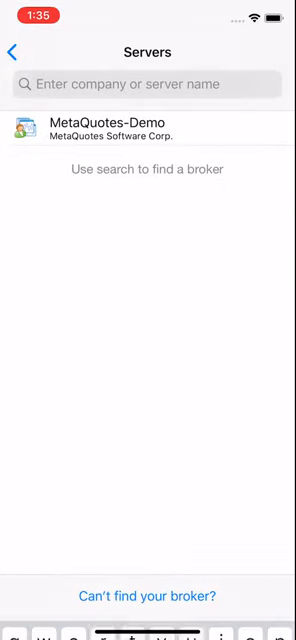
Search the servers for 'tic' and select TickmillEU-Demo
{"action": "type", "text": "tickmi"}
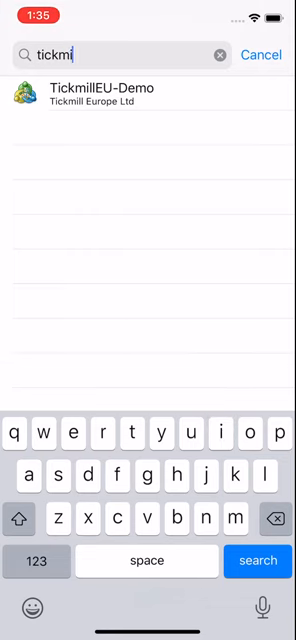
{"action": "left_click", "coordinate": [148, 94]}
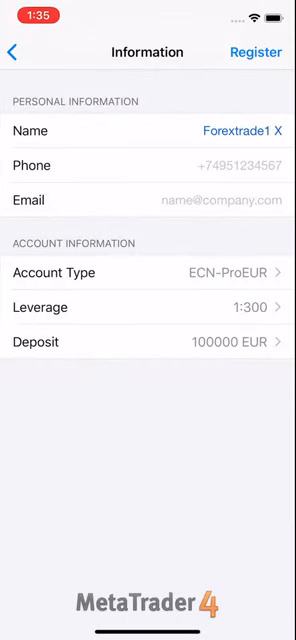
Add a phone number and partial email to the Tickmill form, then abandon it
{"action": "left_click", "coordinate": [148, 272]}
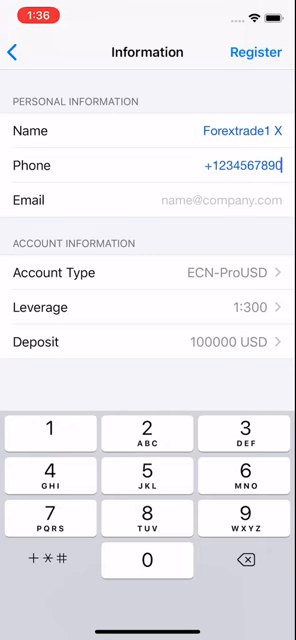
{"action": "left_click", "coordinate": [46, 432]}
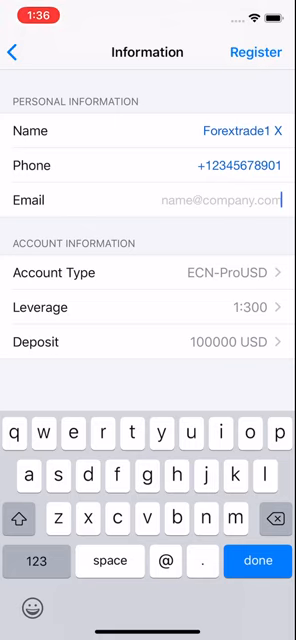
{"action": "type", "text": "any"}
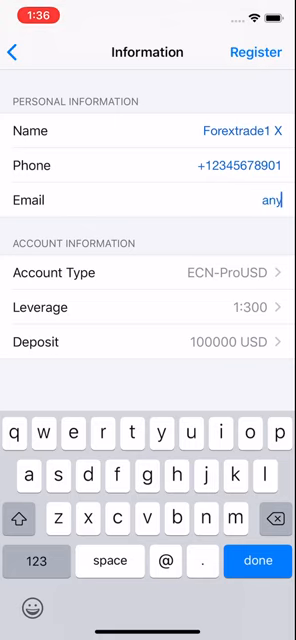
{"action": "type", "text": "mail"}
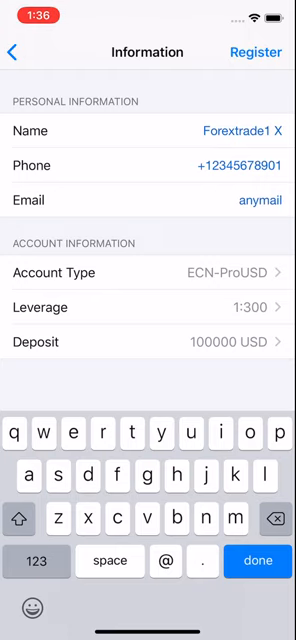
{"action": "type", "text": "id"}
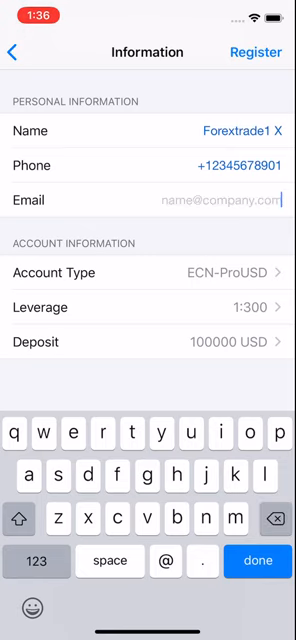
{"action": "type", "text": "a"}
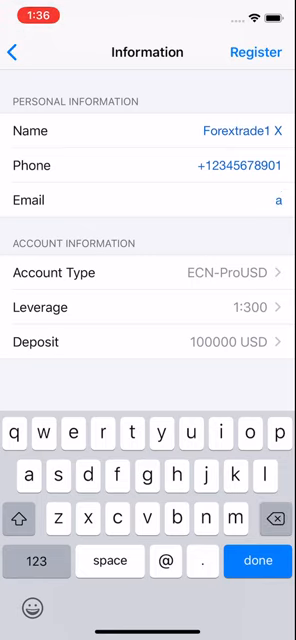
{"action": "type", "text": "fore"}
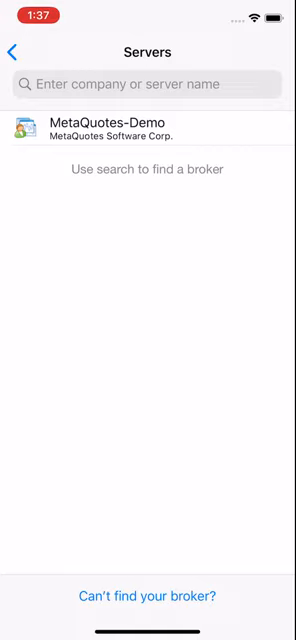
Search brokers for 'icmarkets' and open the Mixmarket demo form (fx-mix, 1:200)
{"action": "left_click", "coordinate": [148, 83]}
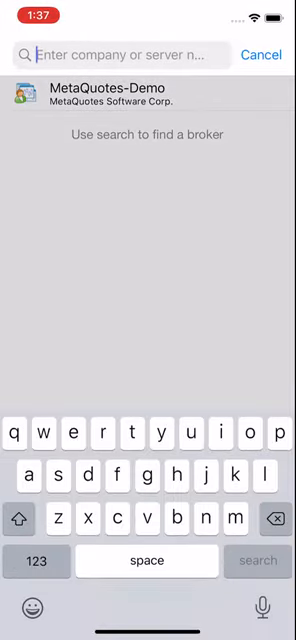
{"action": "type", "text": "icmarke"}
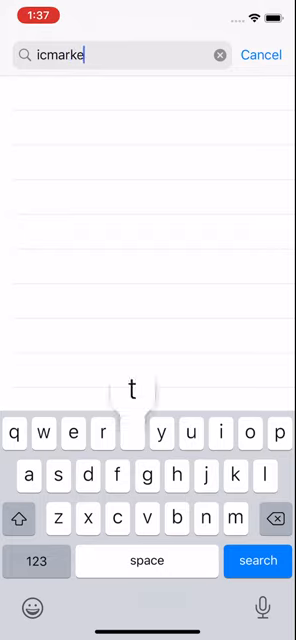
{"action": "type", "text": "ts"}
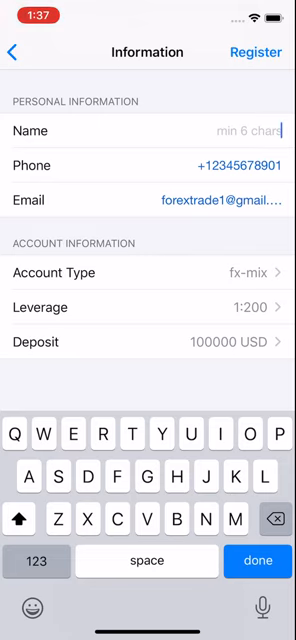
Register the demo as 'Your Name', close the summary, and view it under Accounts
{"action": "type", "text": "Your"}
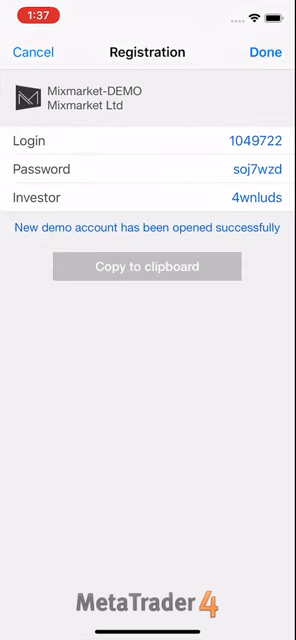
{"action": "left_click", "coordinate": [264, 52]}
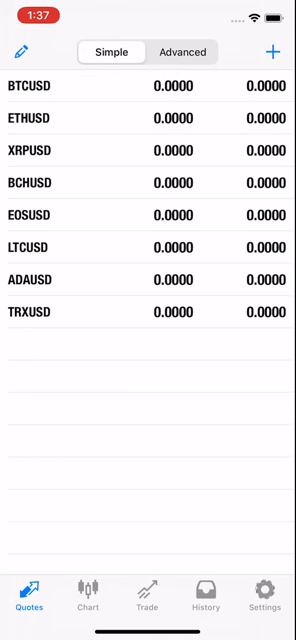
{"action": "left_click", "coordinate": [263, 600]}
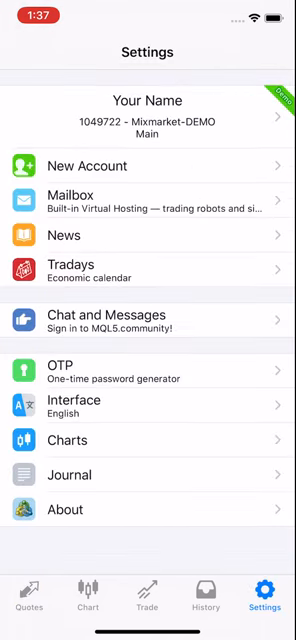
{"action": "left_click", "coordinate": [148, 120]}
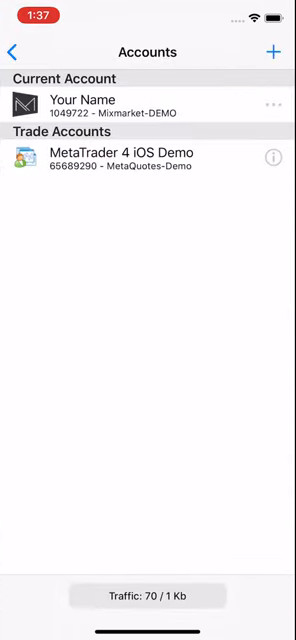